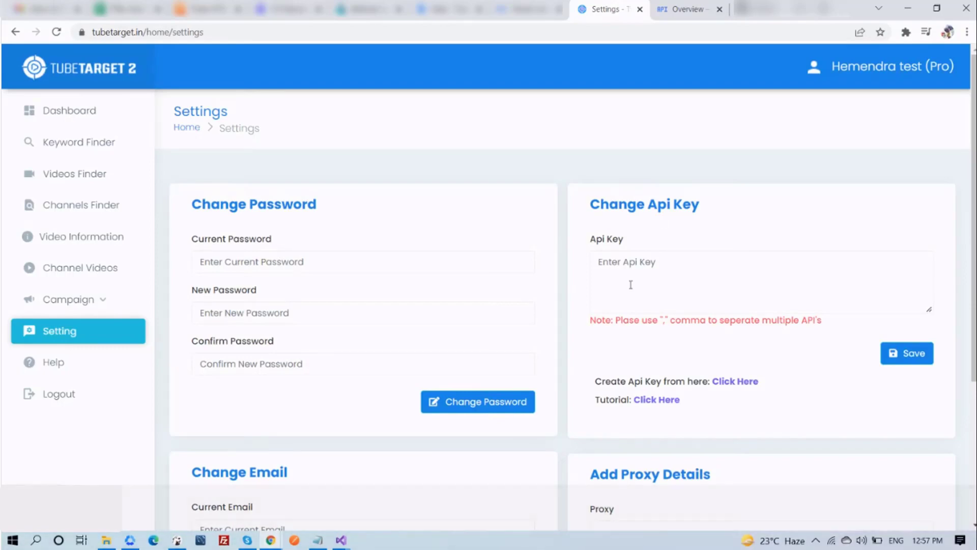
mouse_move(619, 387)
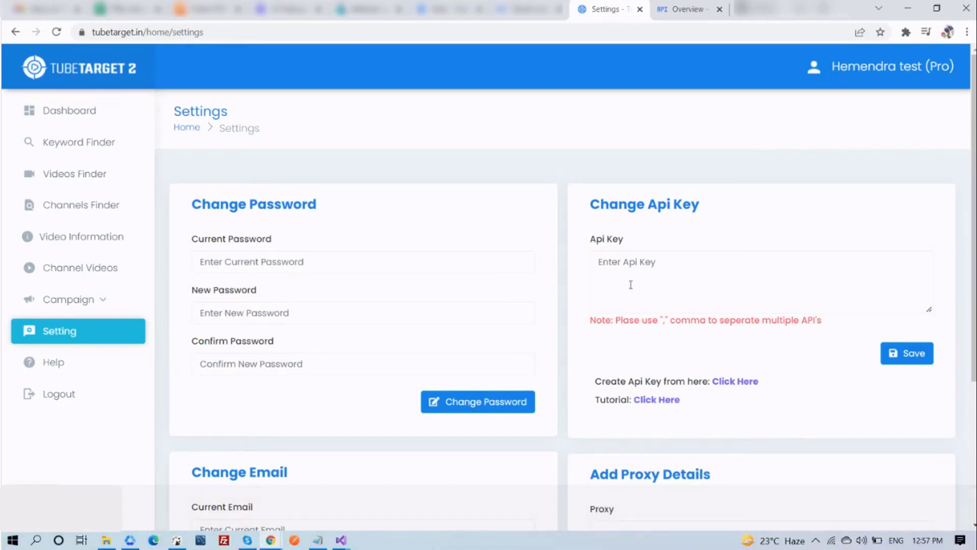
mouse_move(622, 388)
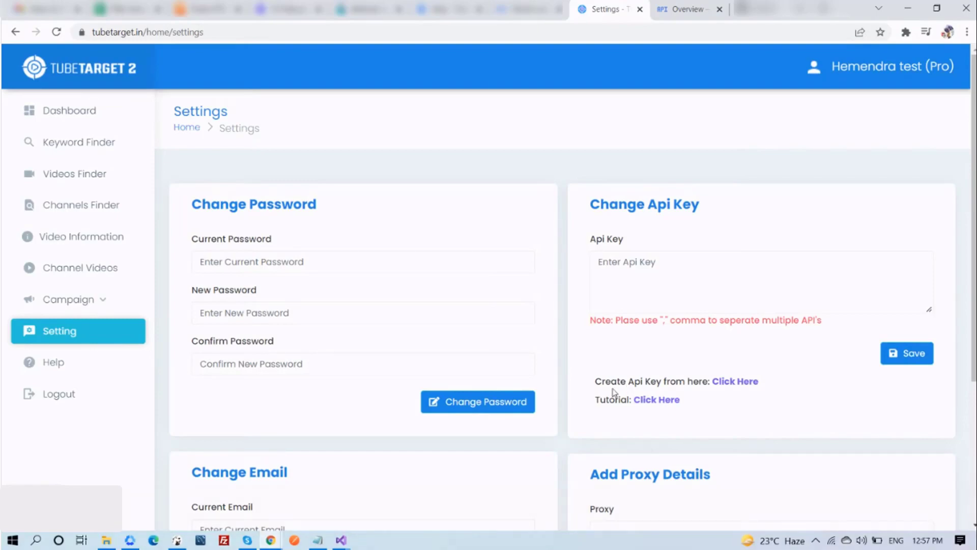
mouse_move(628, 363)
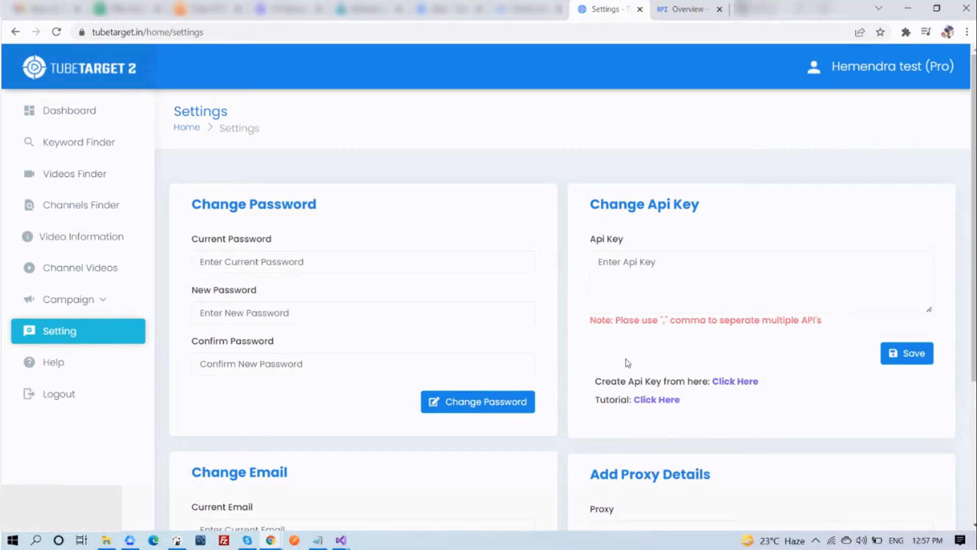
mouse_move(614, 393)
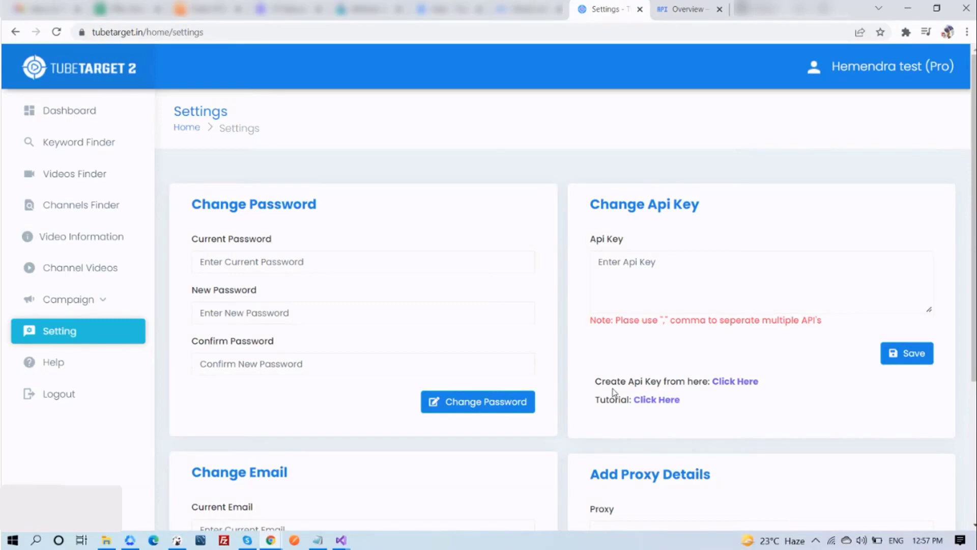
mouse_move(661, 388)
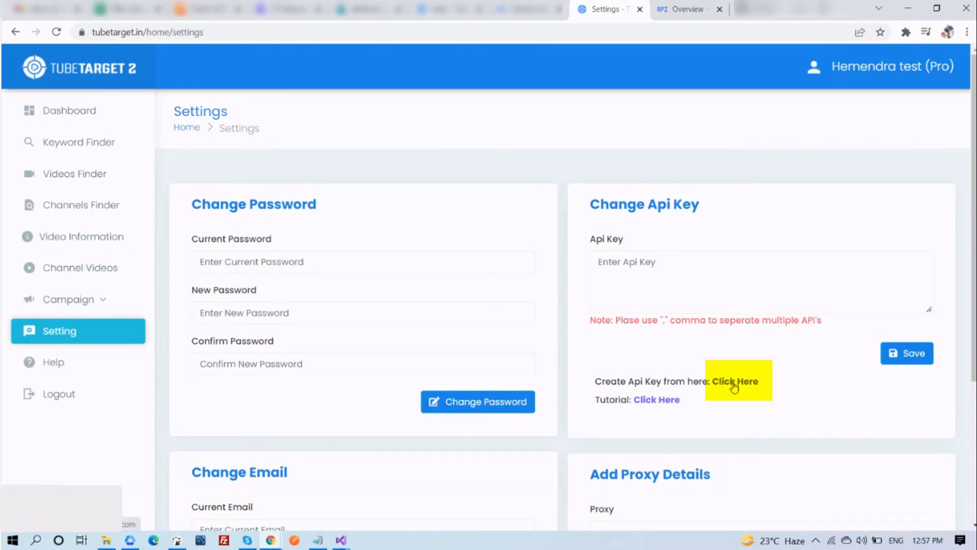
From TubeTarget's link, create the cloud project 'Tube Target My App API KEY'
click(736, 381)
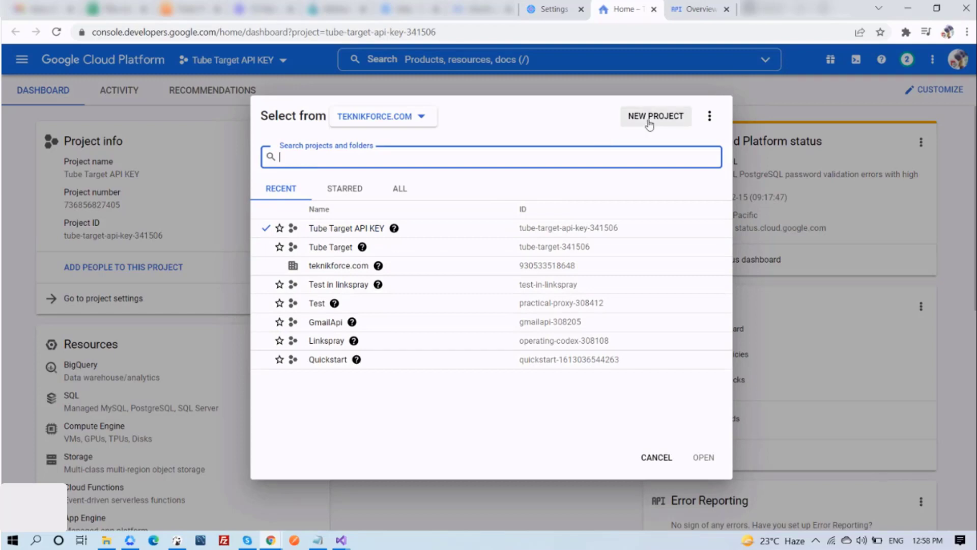
click(655, 116)
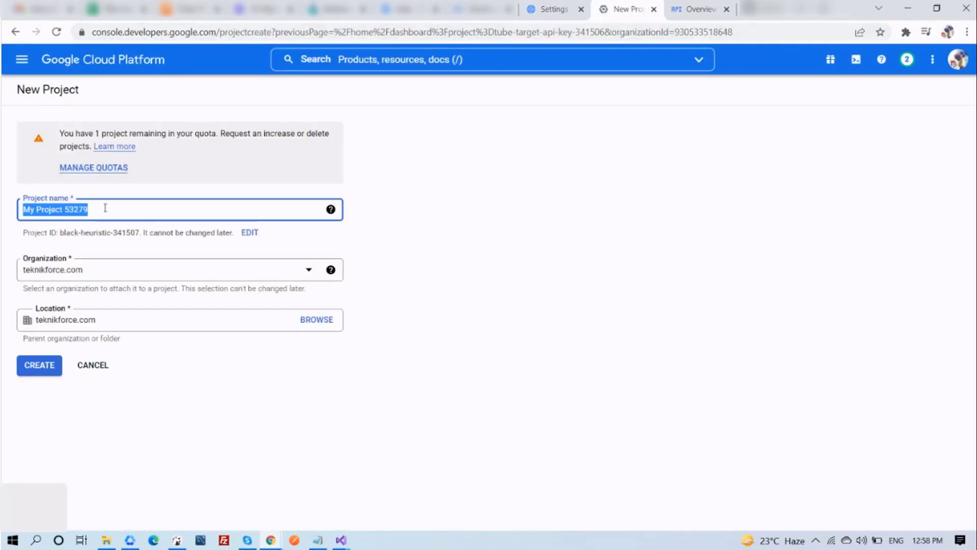
text(Tube Target M)
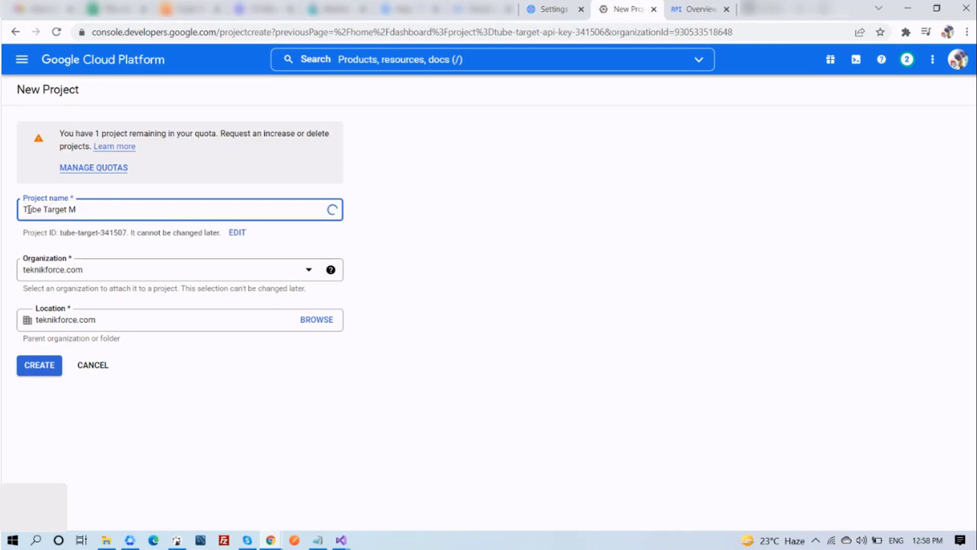
text(y App)
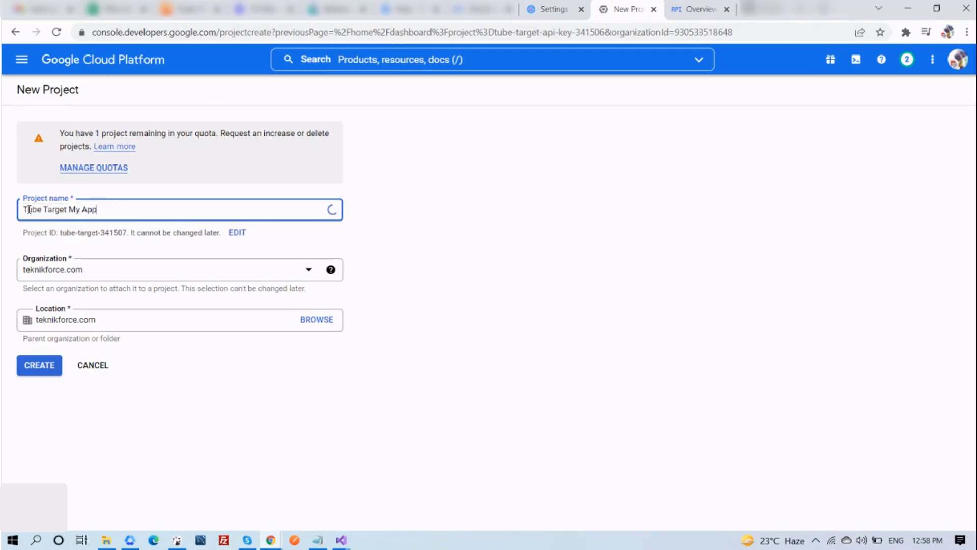
text(AP)
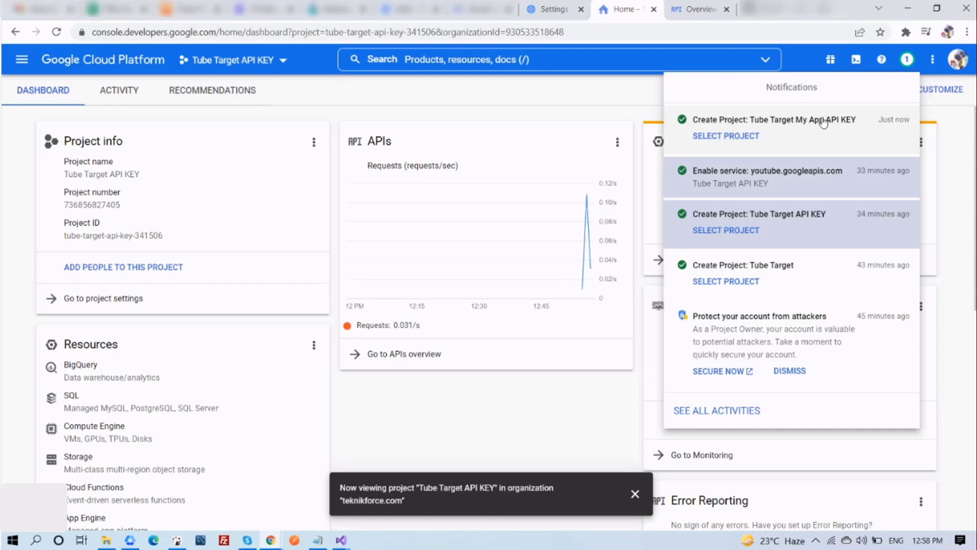
click(908, 59)
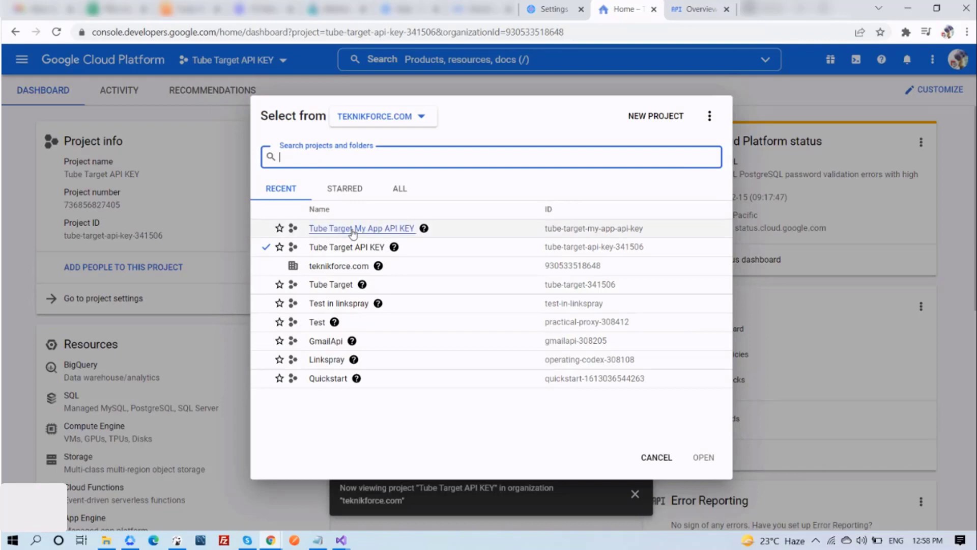
Make Tube Target My App API KEY the active project on the dashboard
click(361, 228)
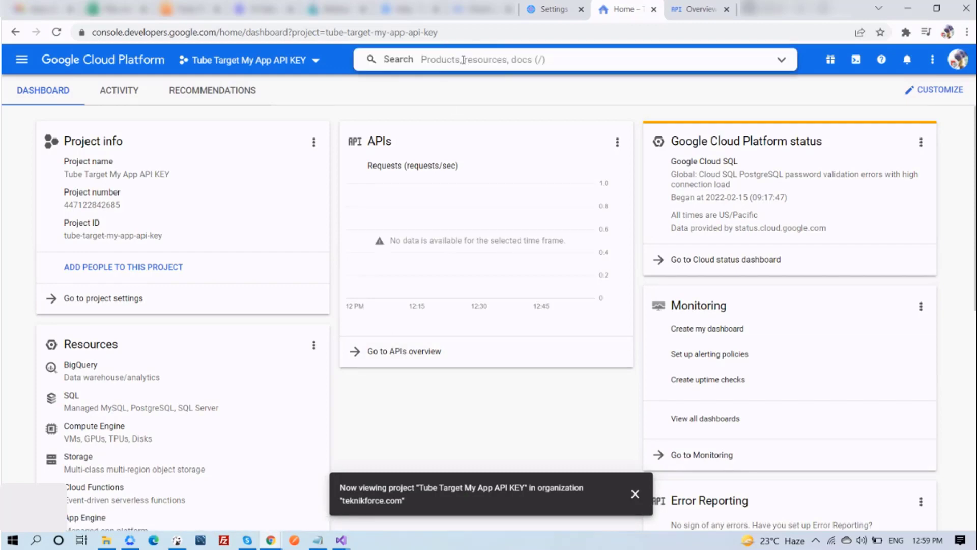
Search 'you tube' and enable YouTube Data API v3 for the project
text(you)
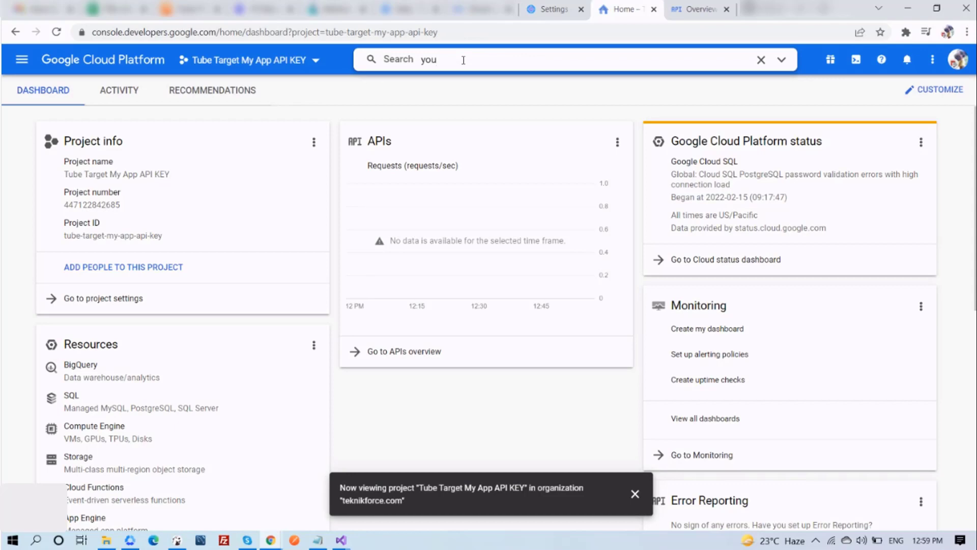
text(tube)
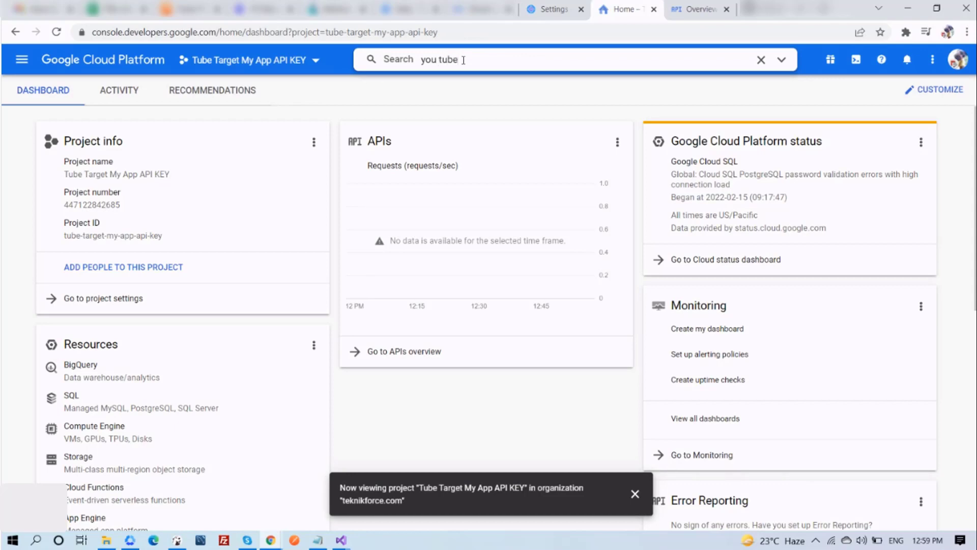
key(enter)
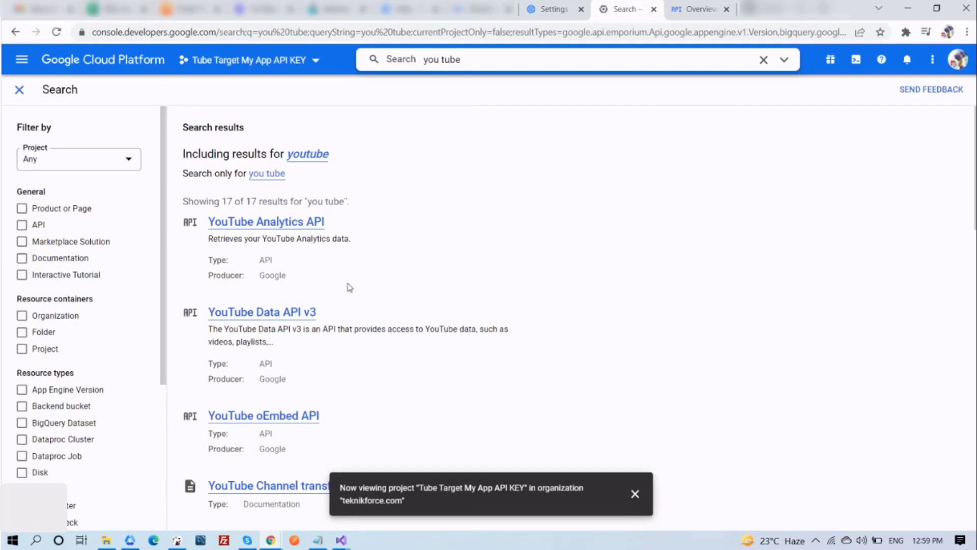
mouse_move(277, 320)
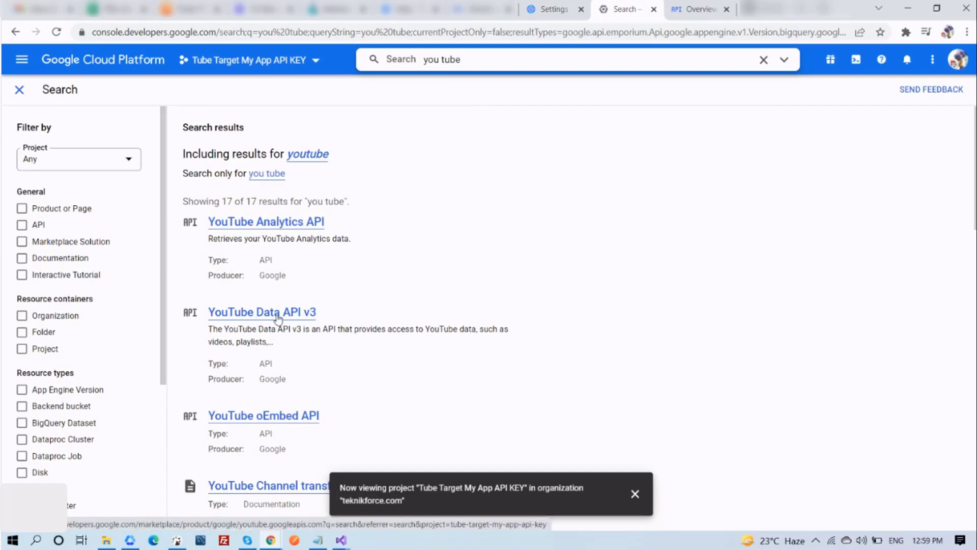
click(261, 312)
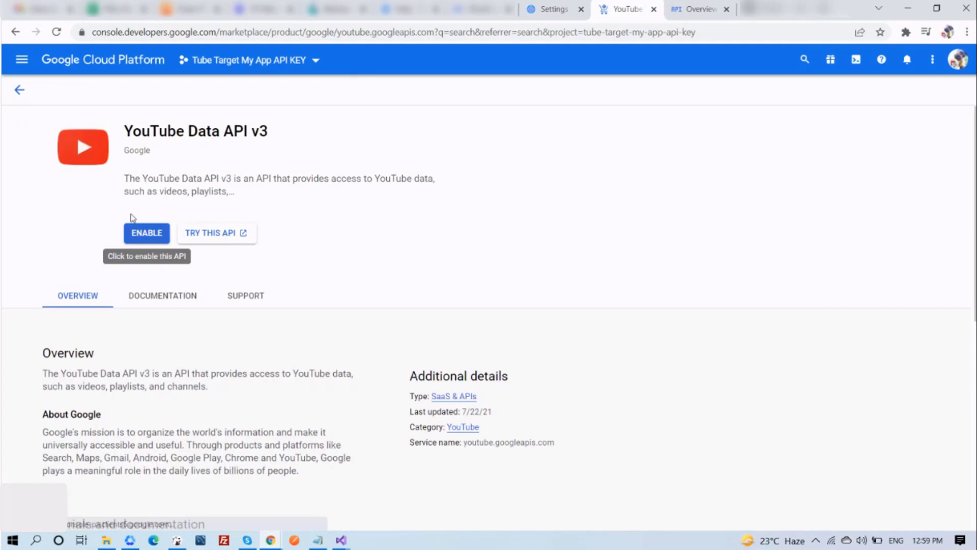
click(146, 233)
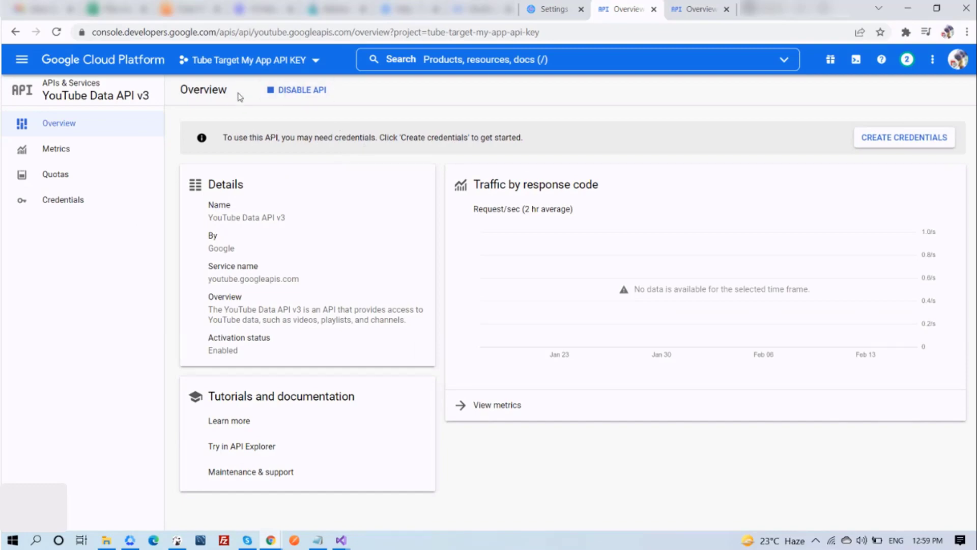
mouse_move(260, 153)
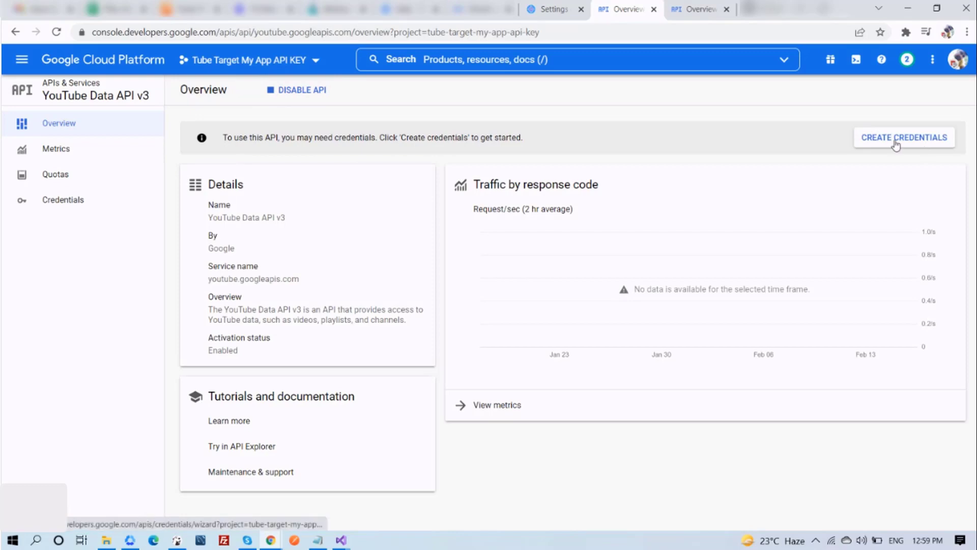
Generate an API key credential for YouTube Data API v3 with Public data access
click(903, 137)
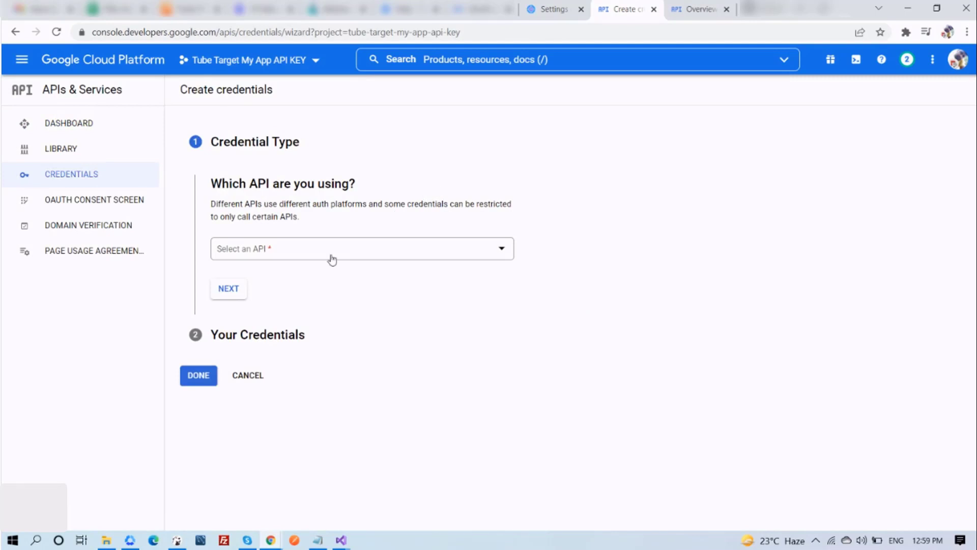
mouse_move(454, 186)
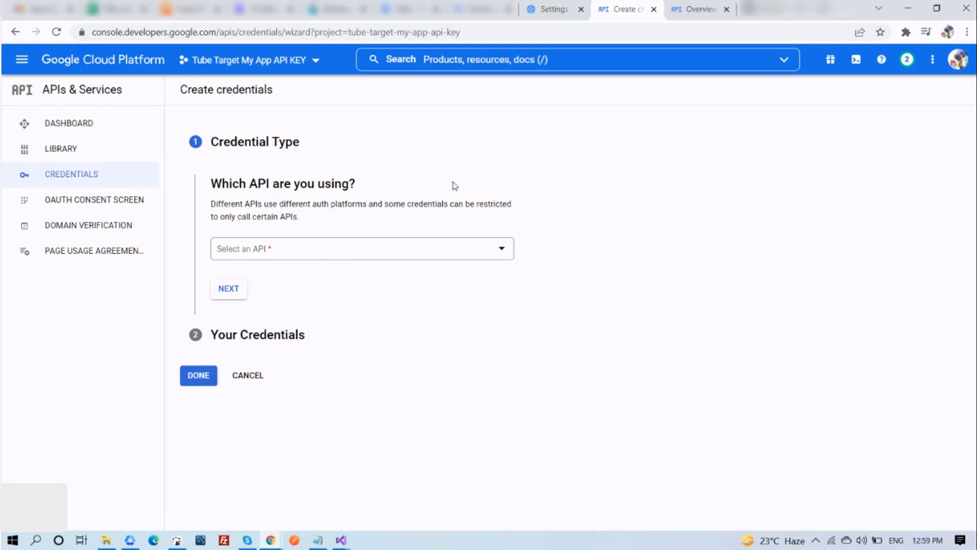
mouse_move(332, 260)
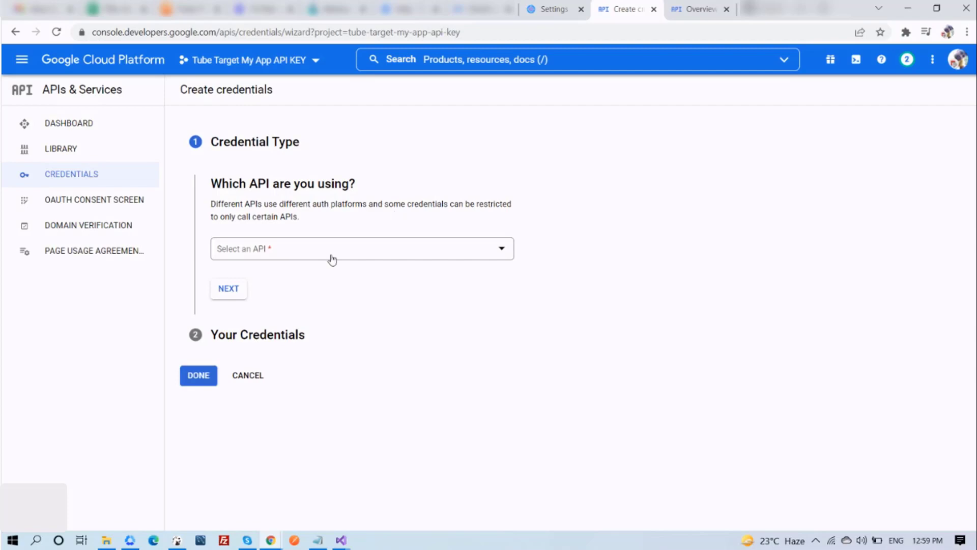
mouse_move(325, 252)
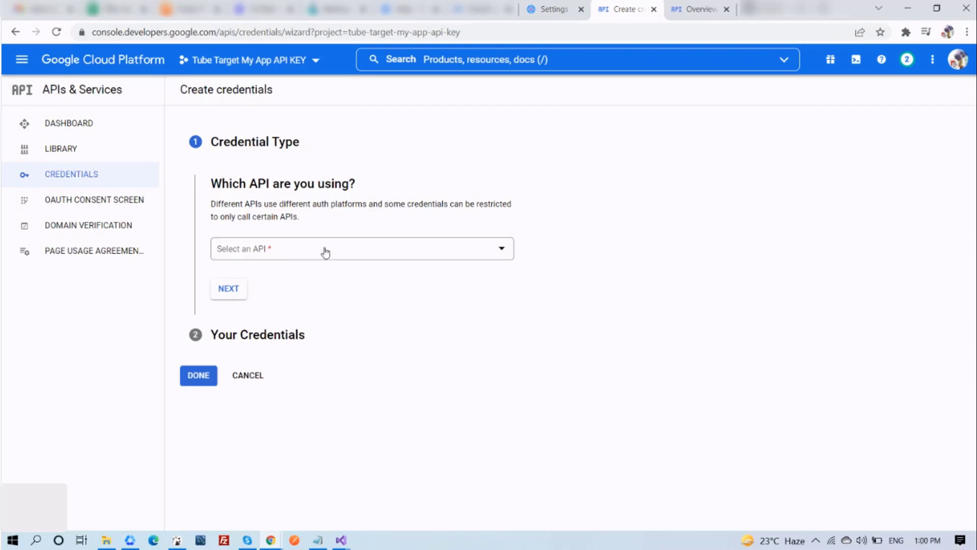
click(361, 248)
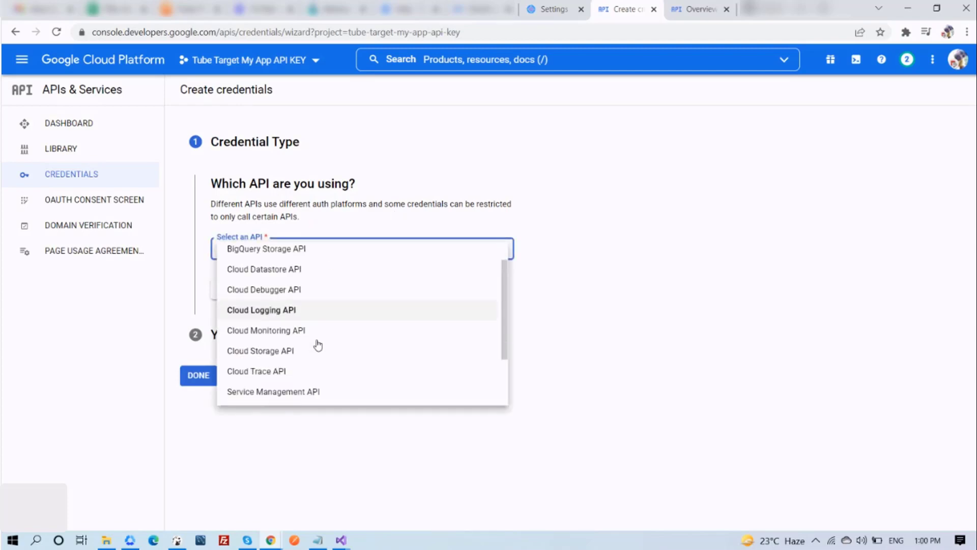
scroll(down, 3)
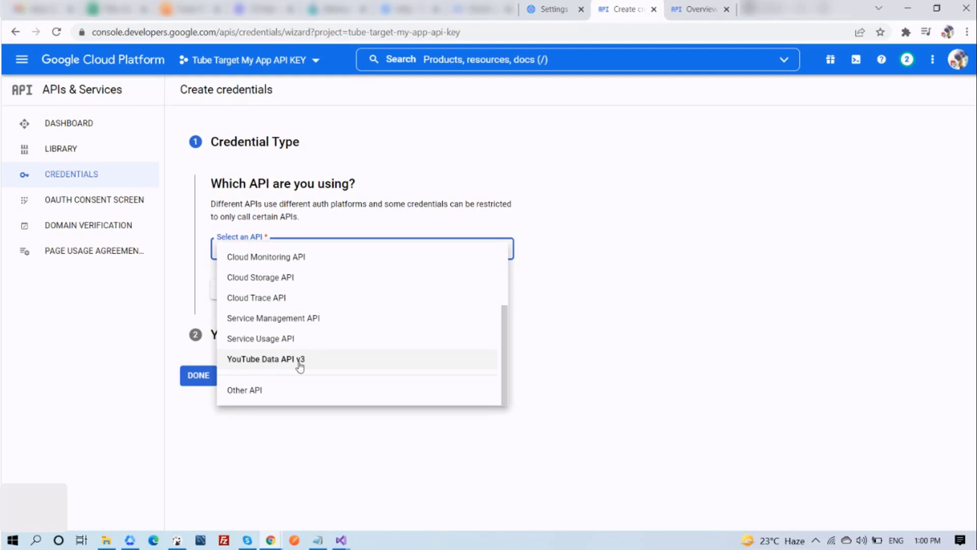
click(266, 359)
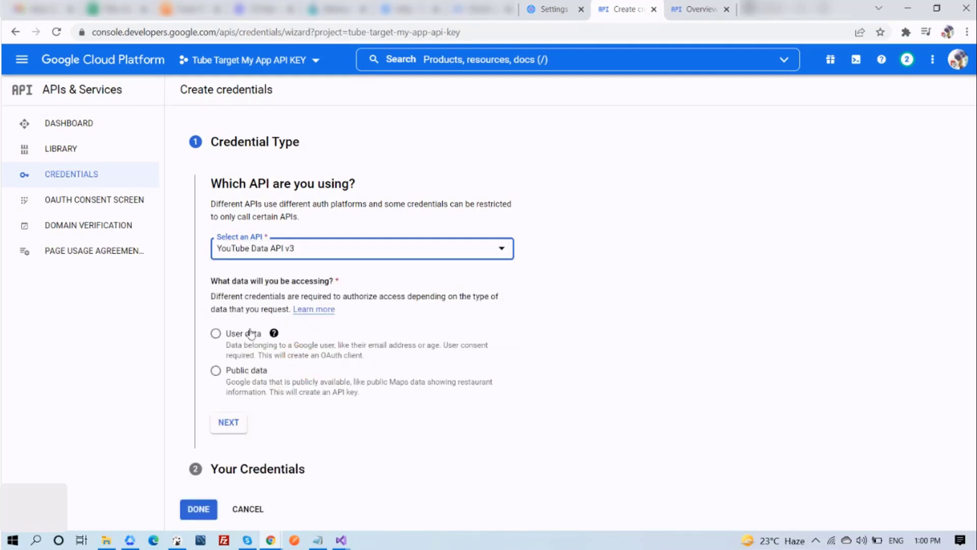
mouse_move(244, 336)
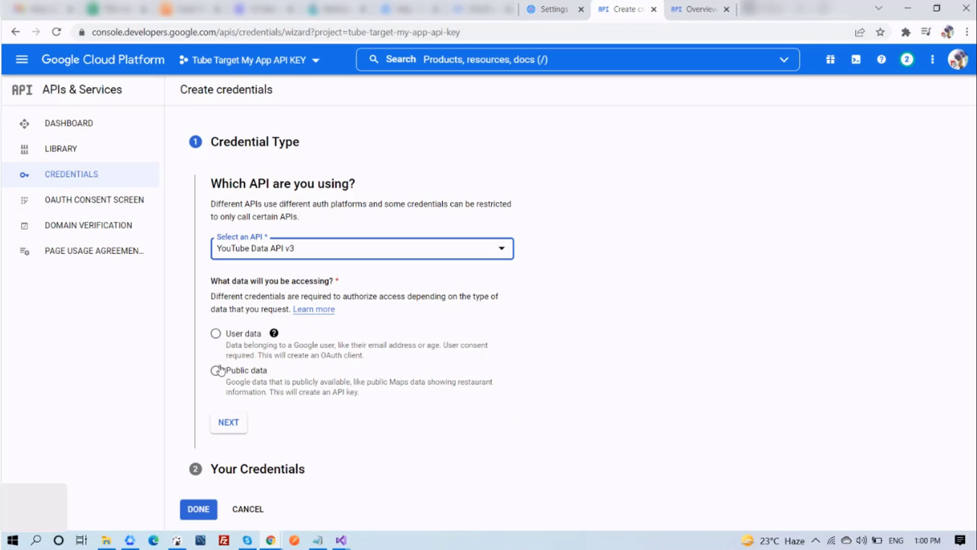
click(217, 370)
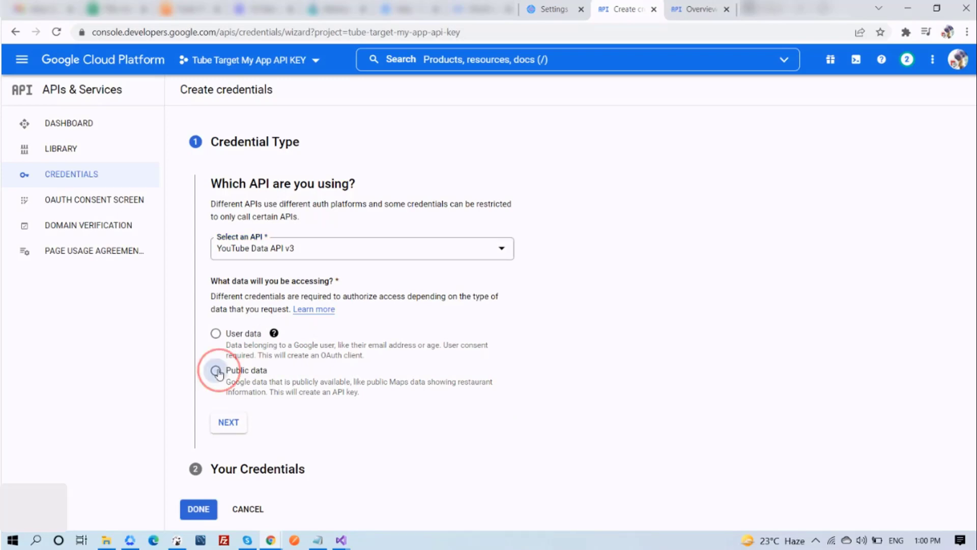
click(216, 370)
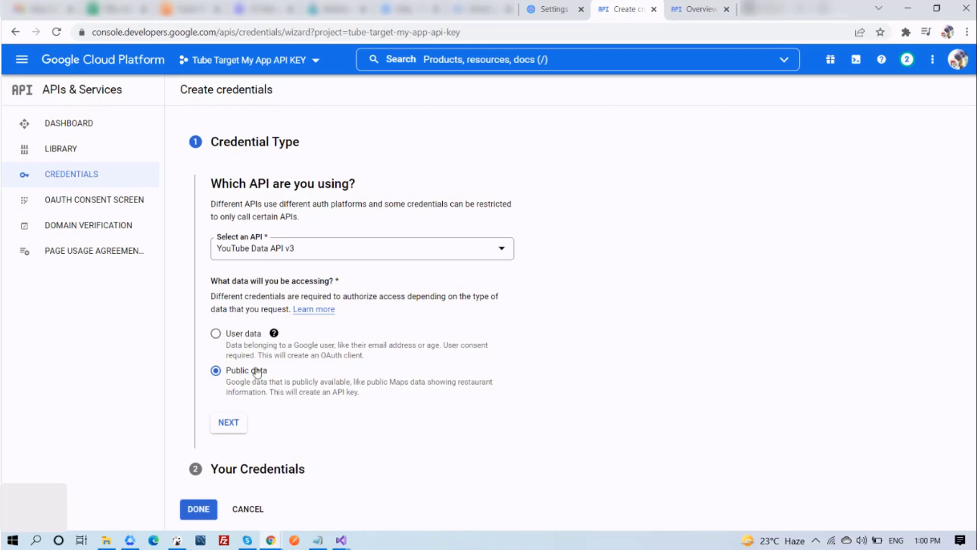
click(228, 422)
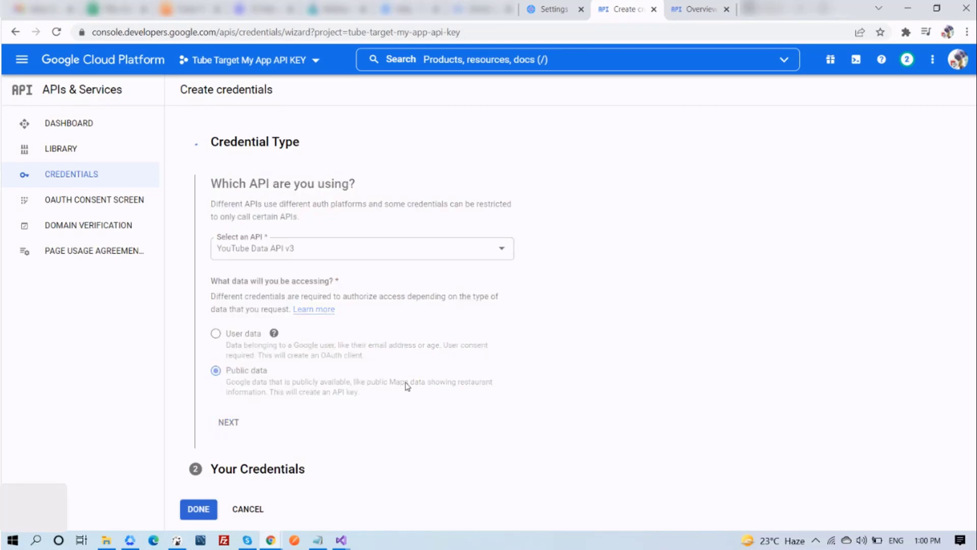
click(228, 422)
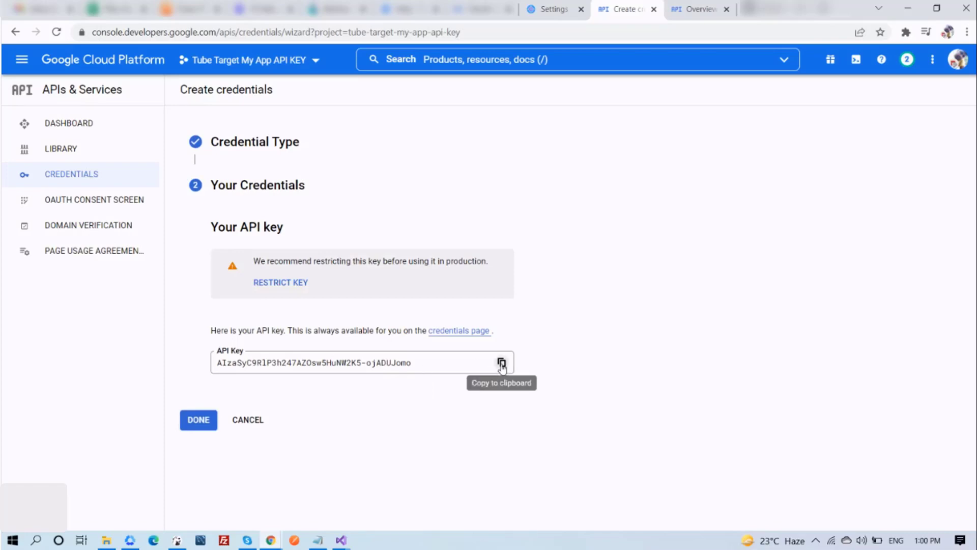
Copy the generated key and save it in TubeTarget's Api Key setting
click(502, 362)
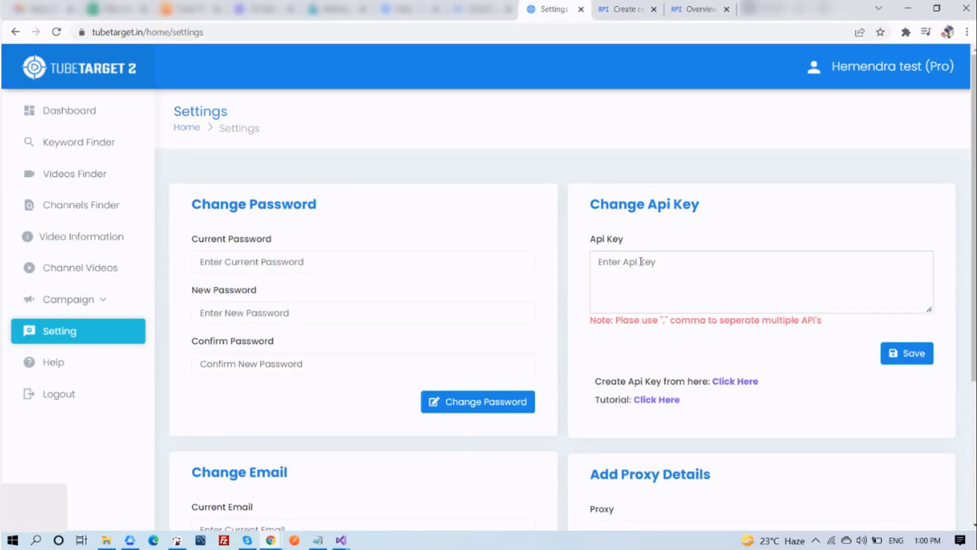
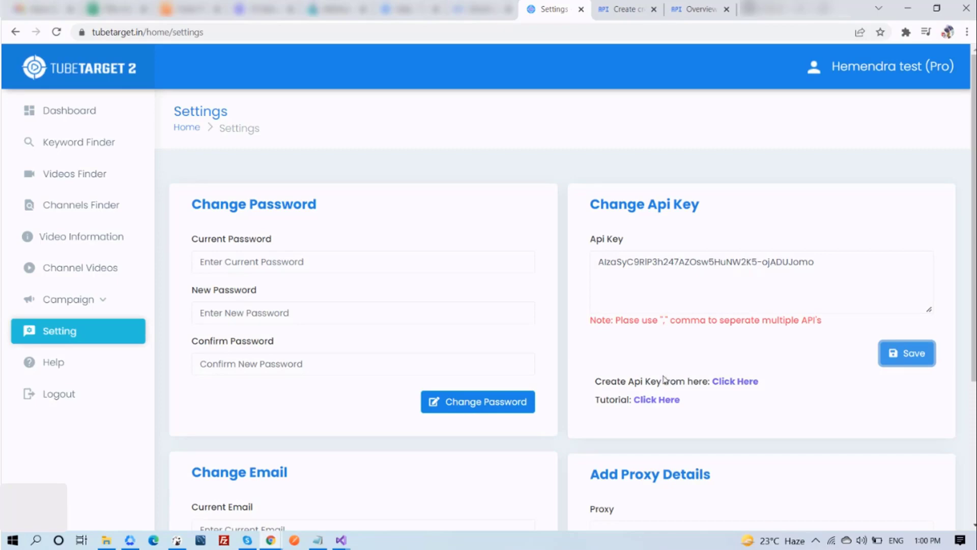
click(905, 353)
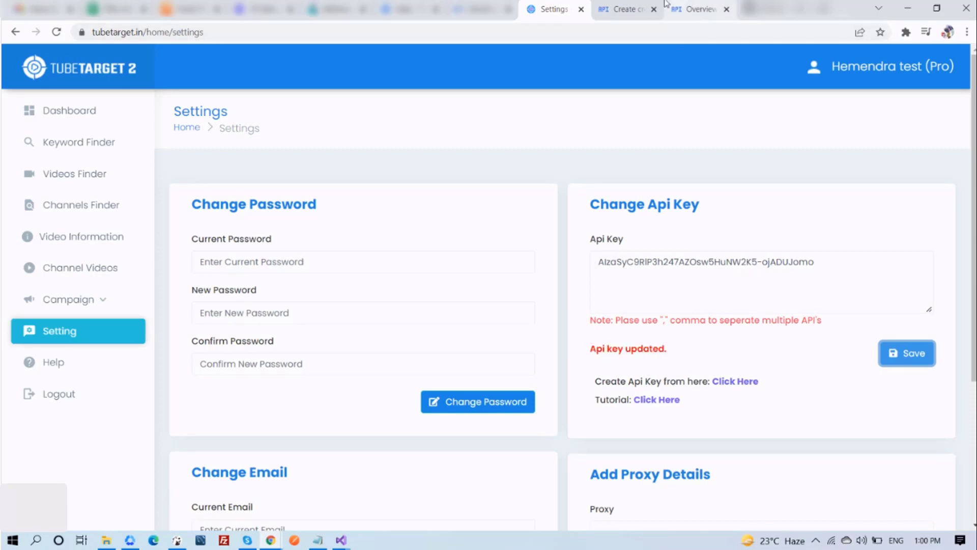
click(623, 9)
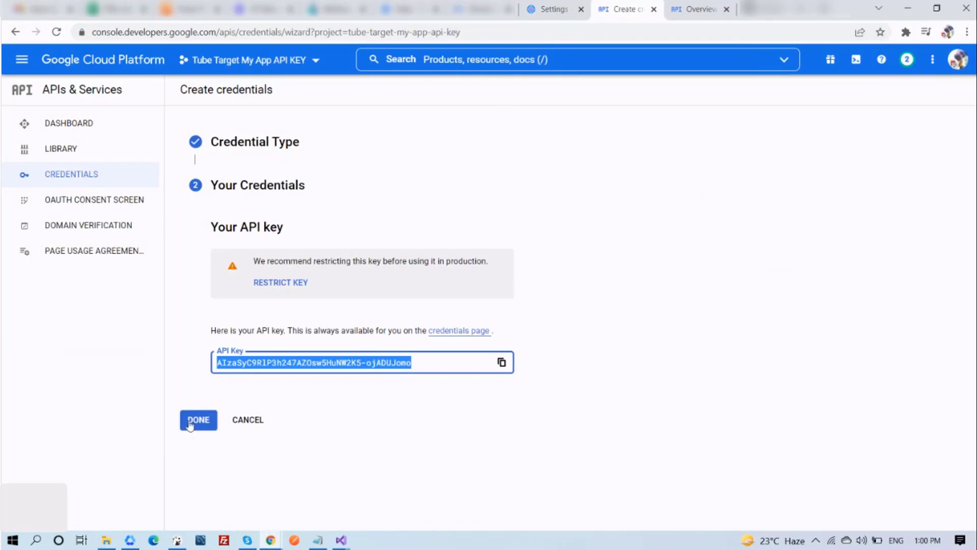
Finish the credentials wizard with DONE and return to TubeTarget settings
click(198, 419)
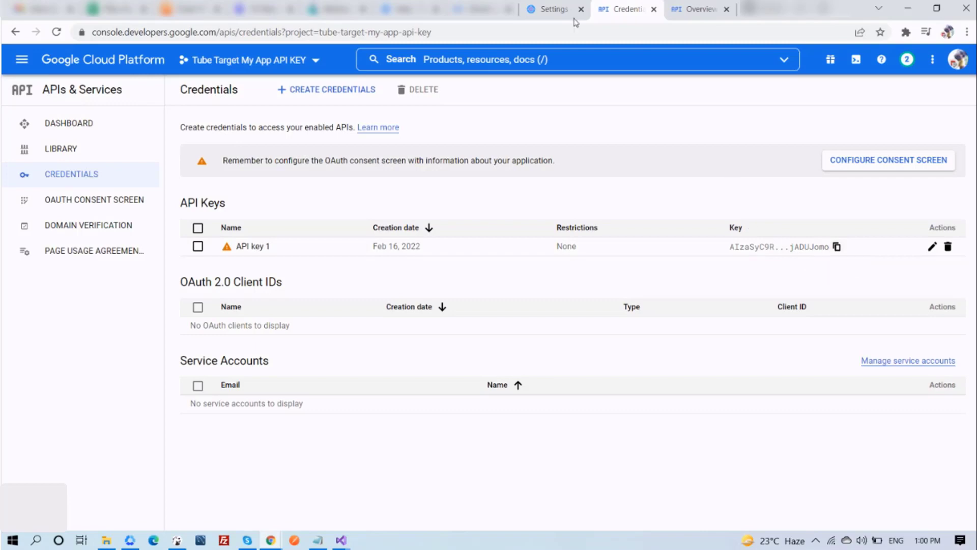
click(551, 9)
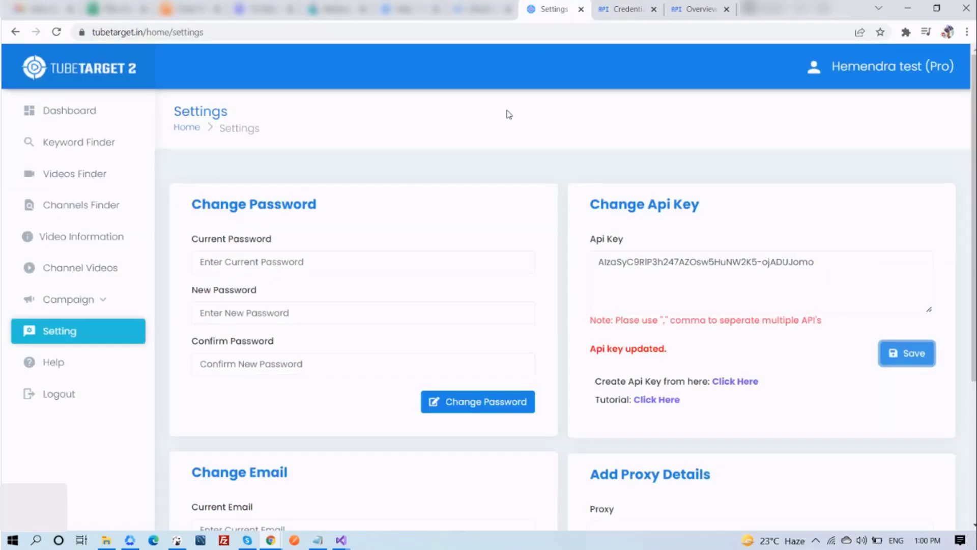
mouse_move(75, 173)
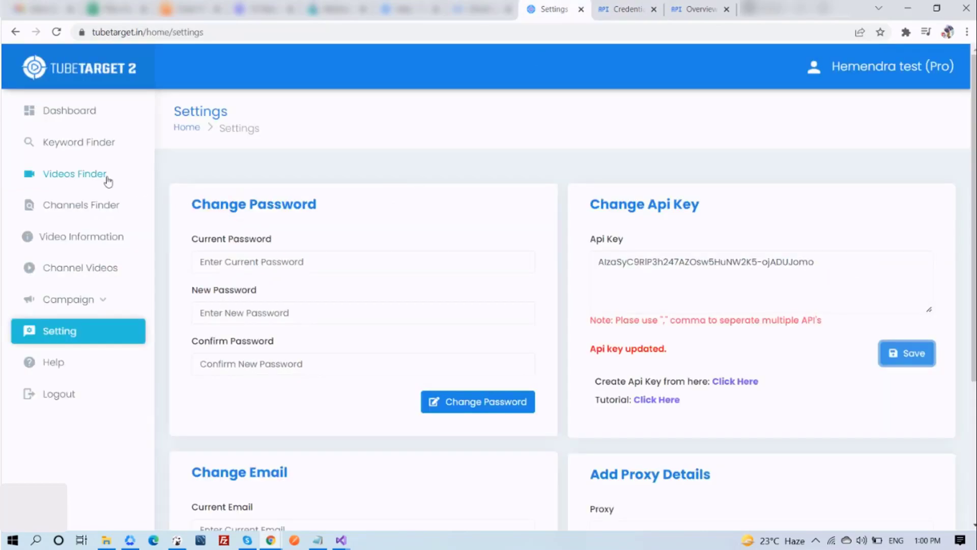
mouse_move(75, 178)
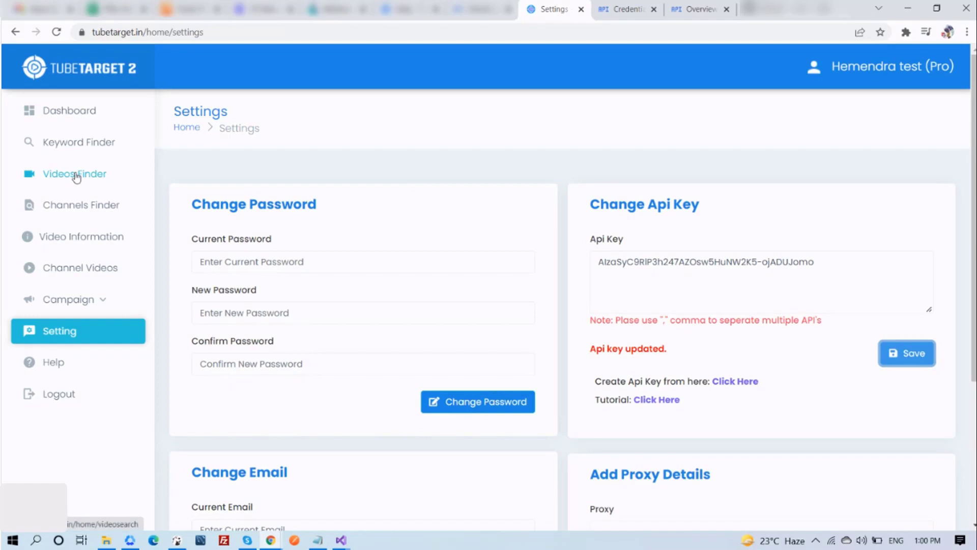